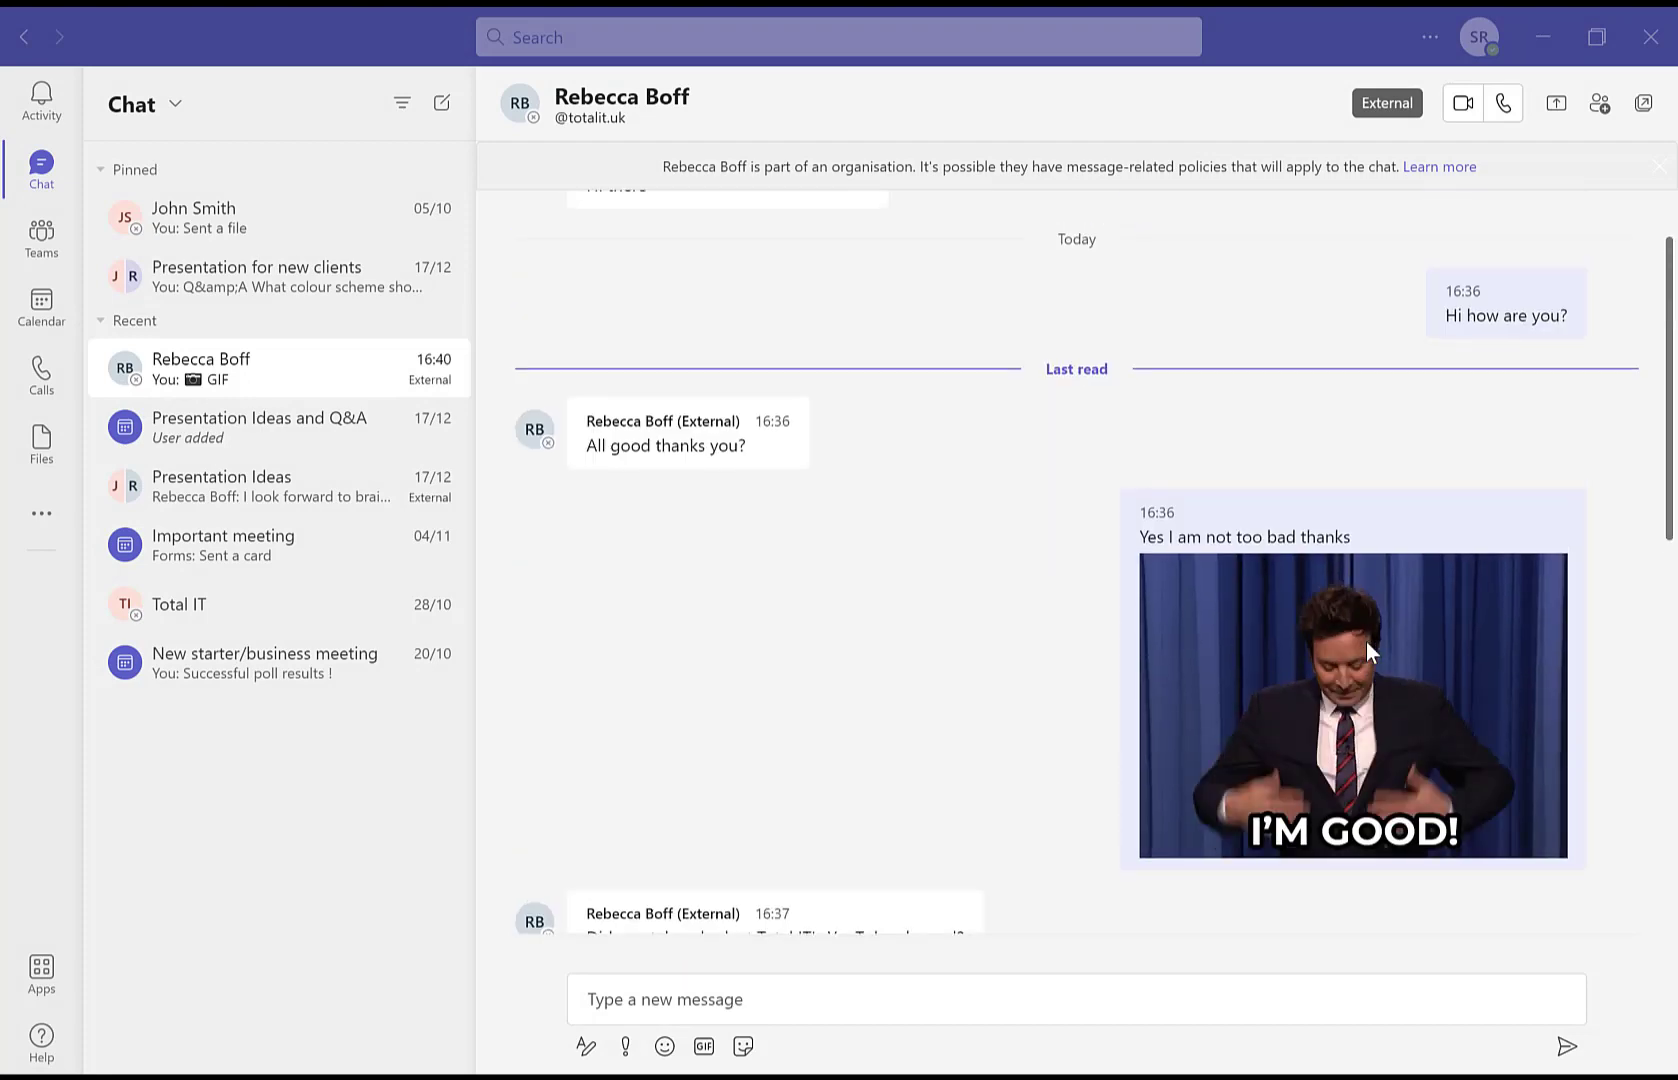
scroll(down, 3)
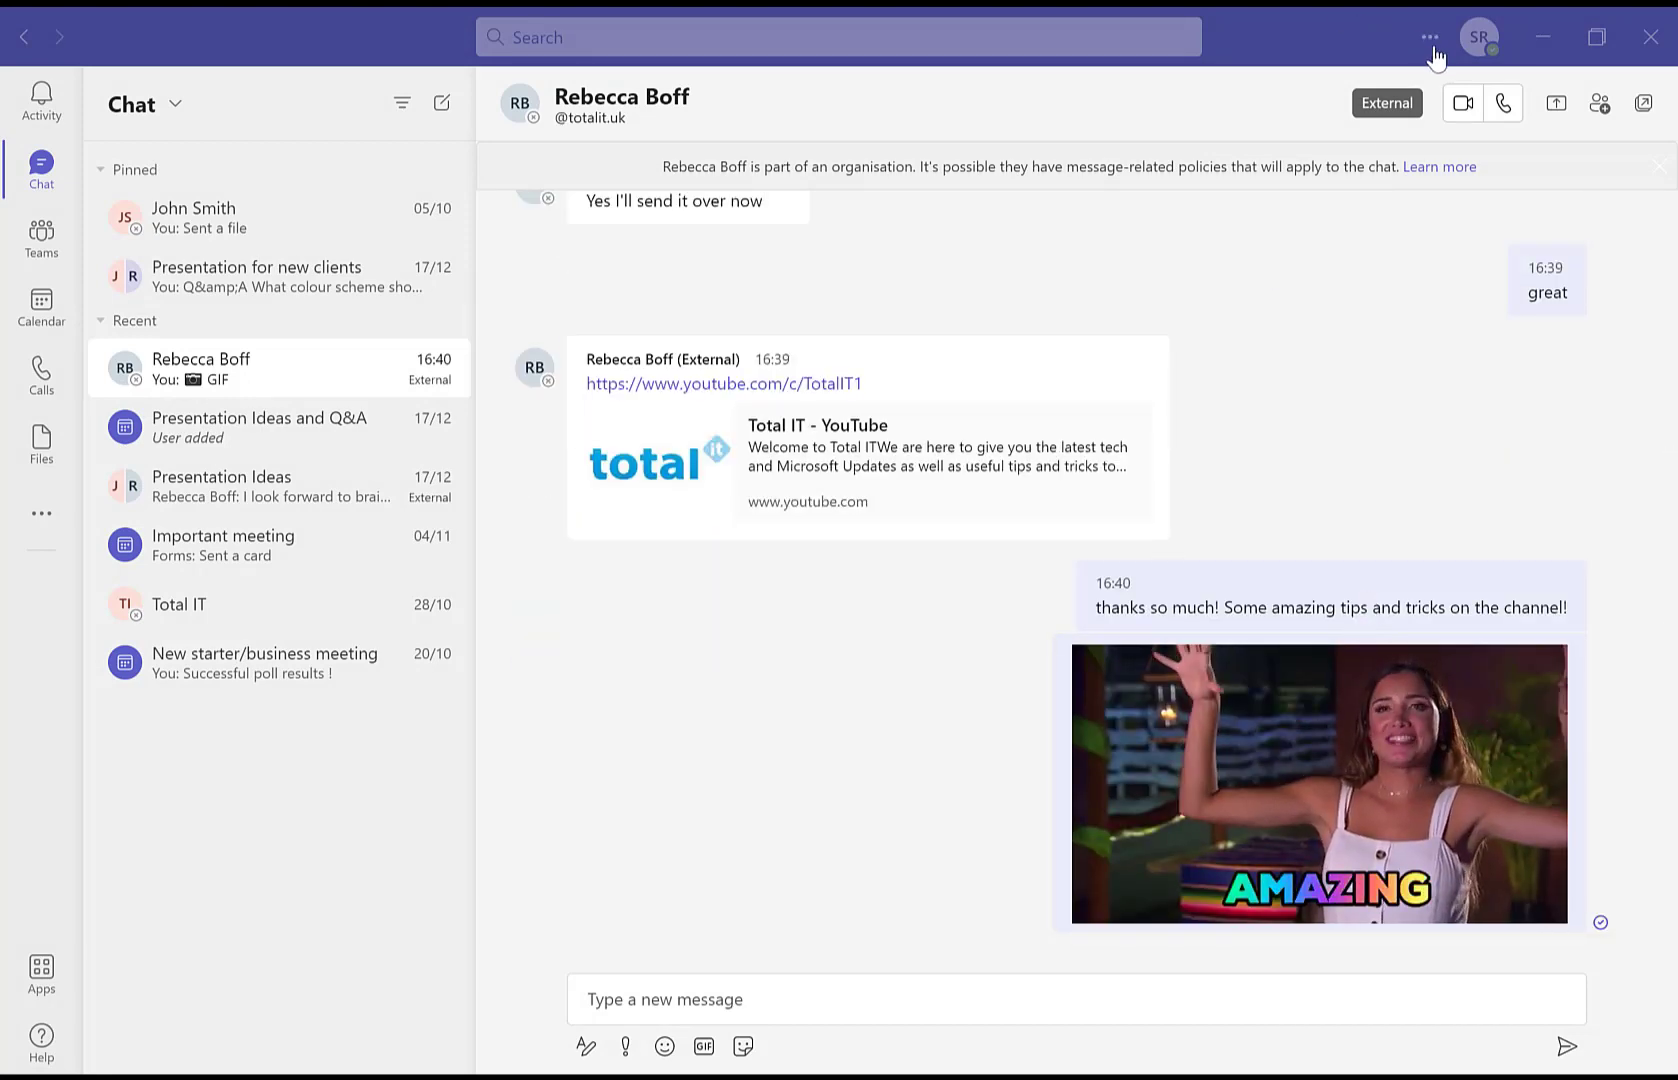
click(1430, 36)
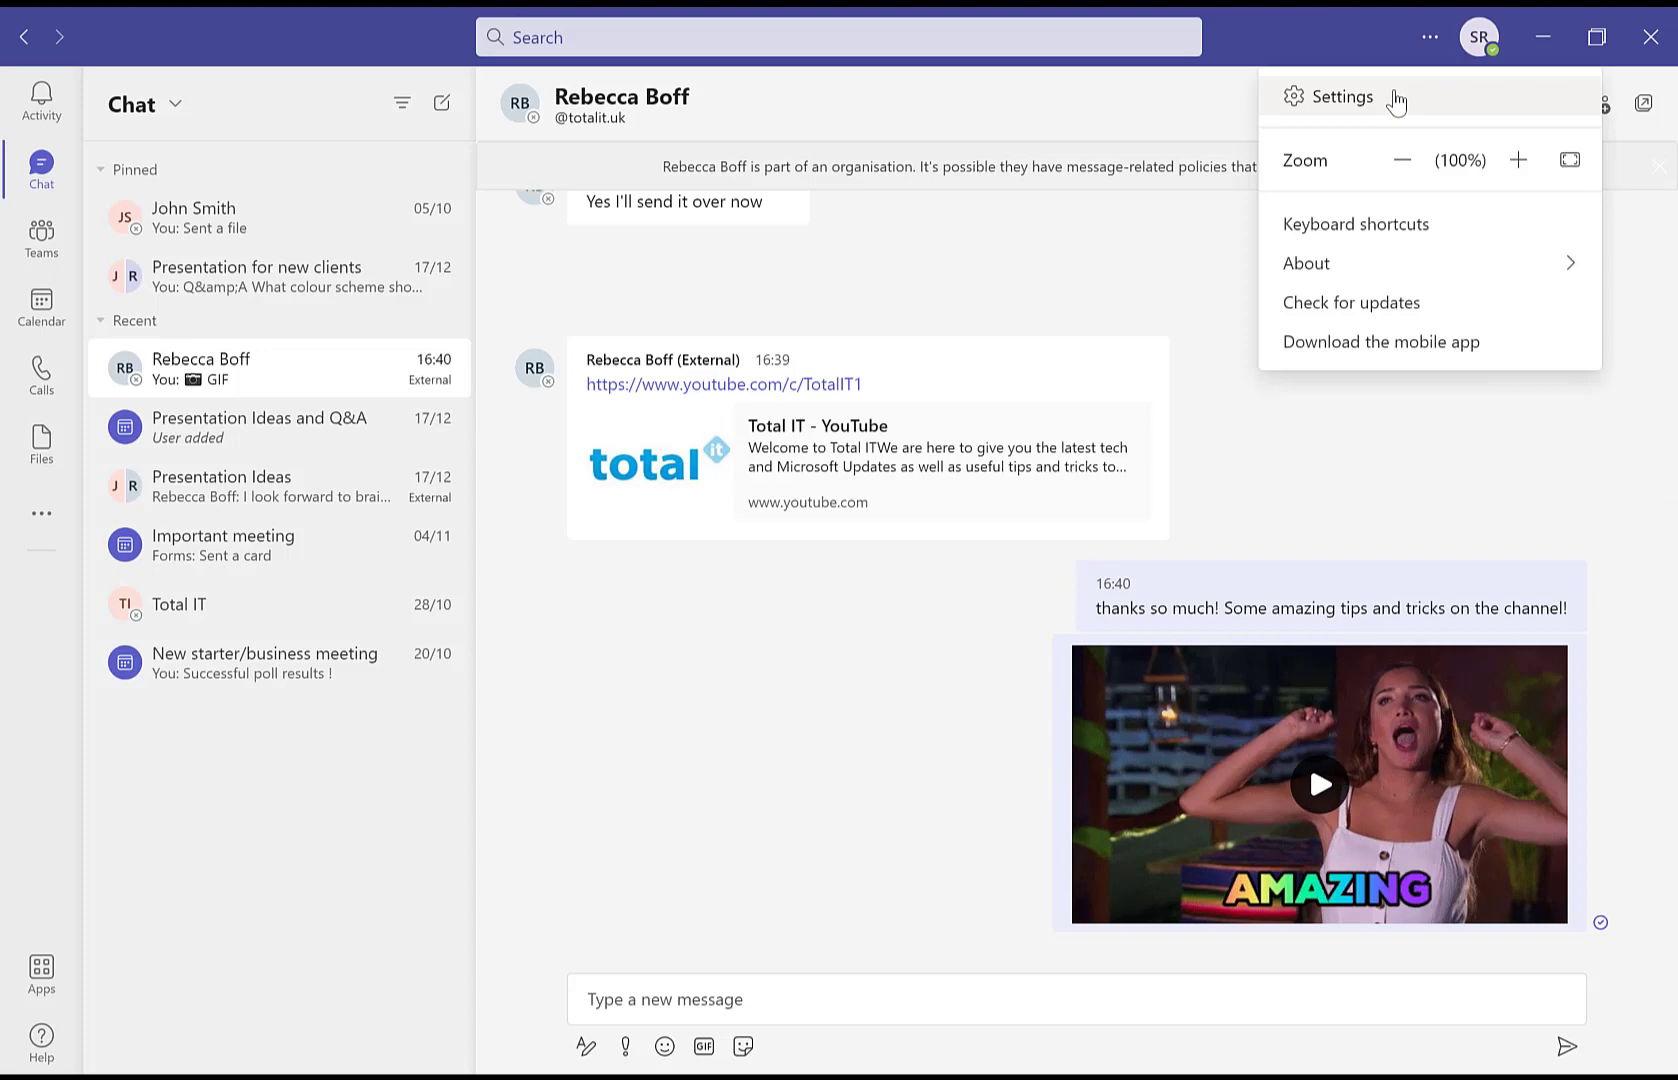
click(1340, 96)
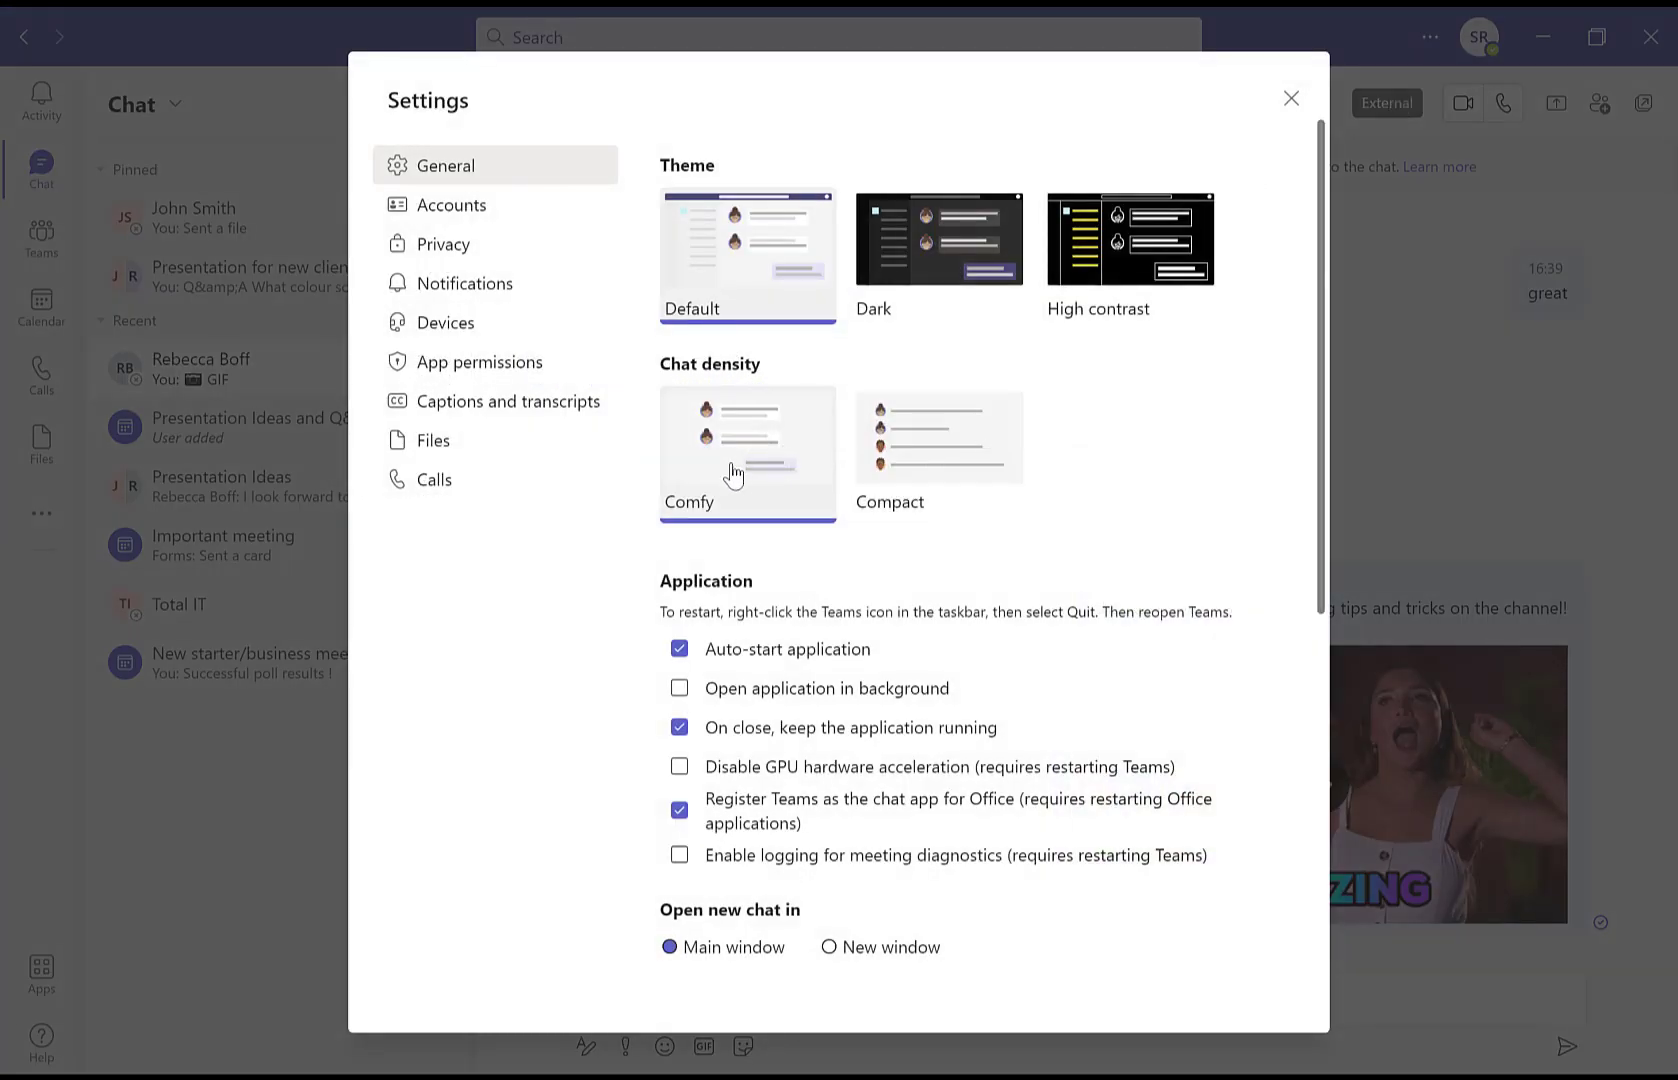
mouse_move(678, 370)
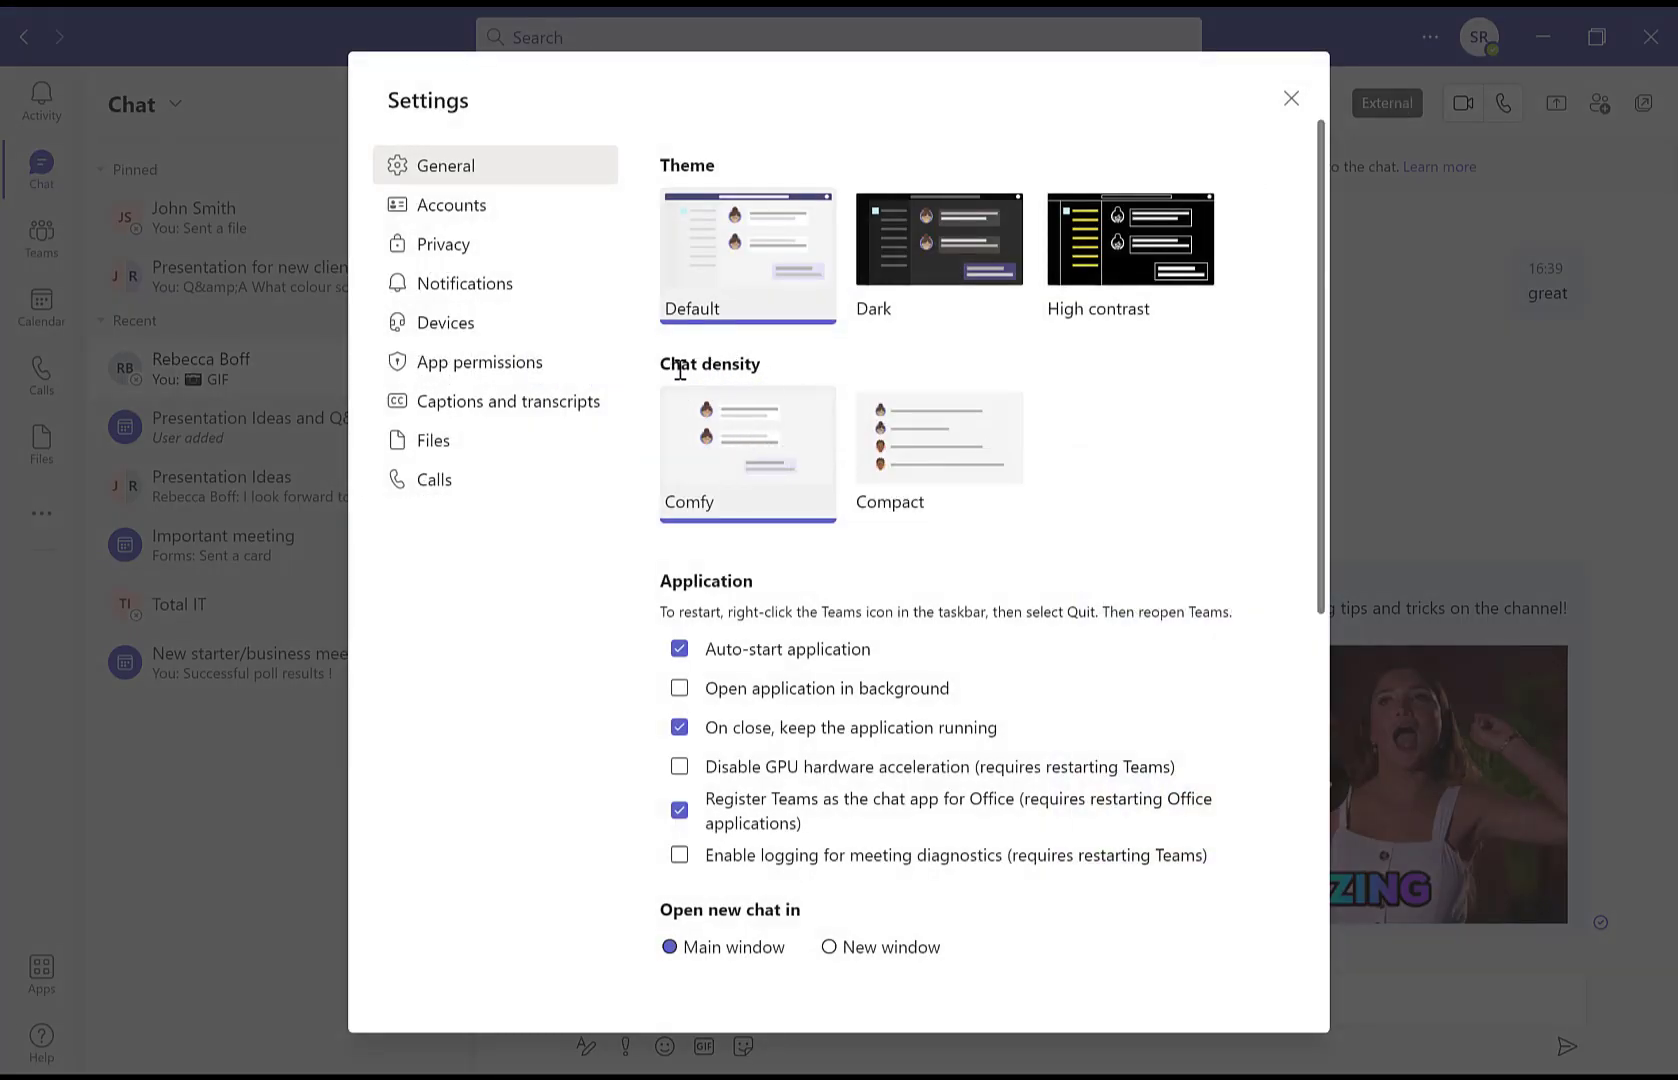
click(938, 436)
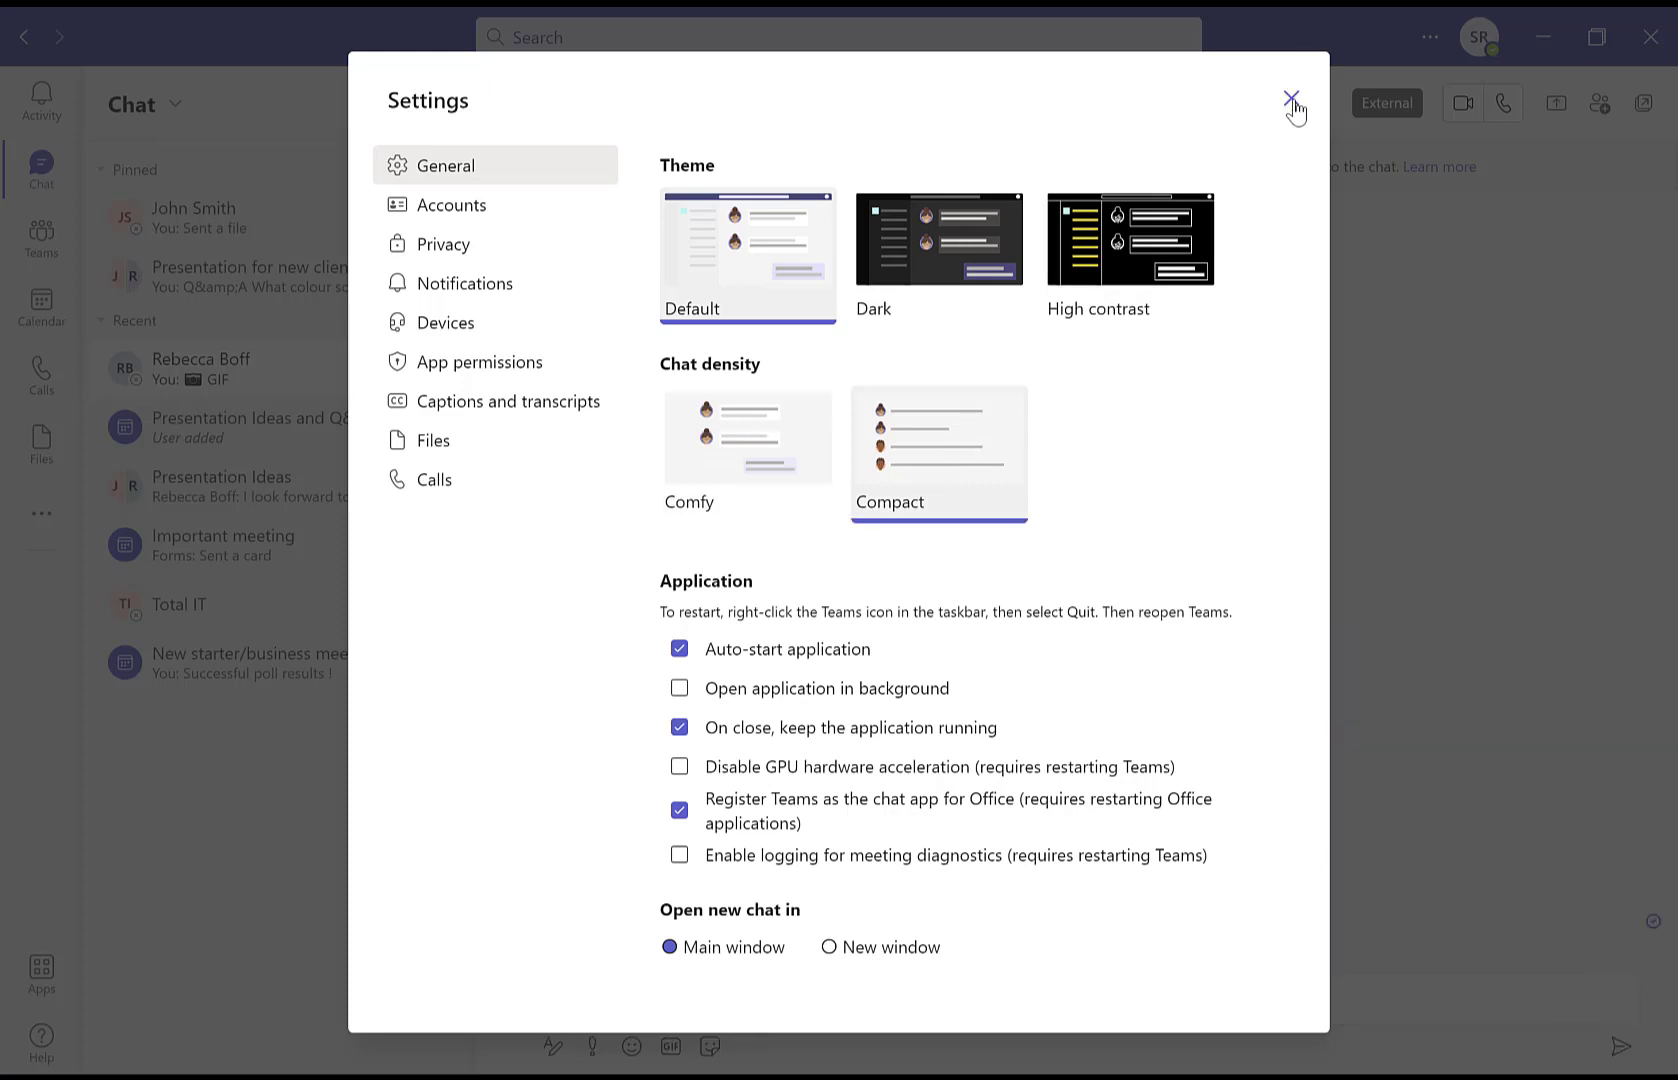
click(1294, 104)
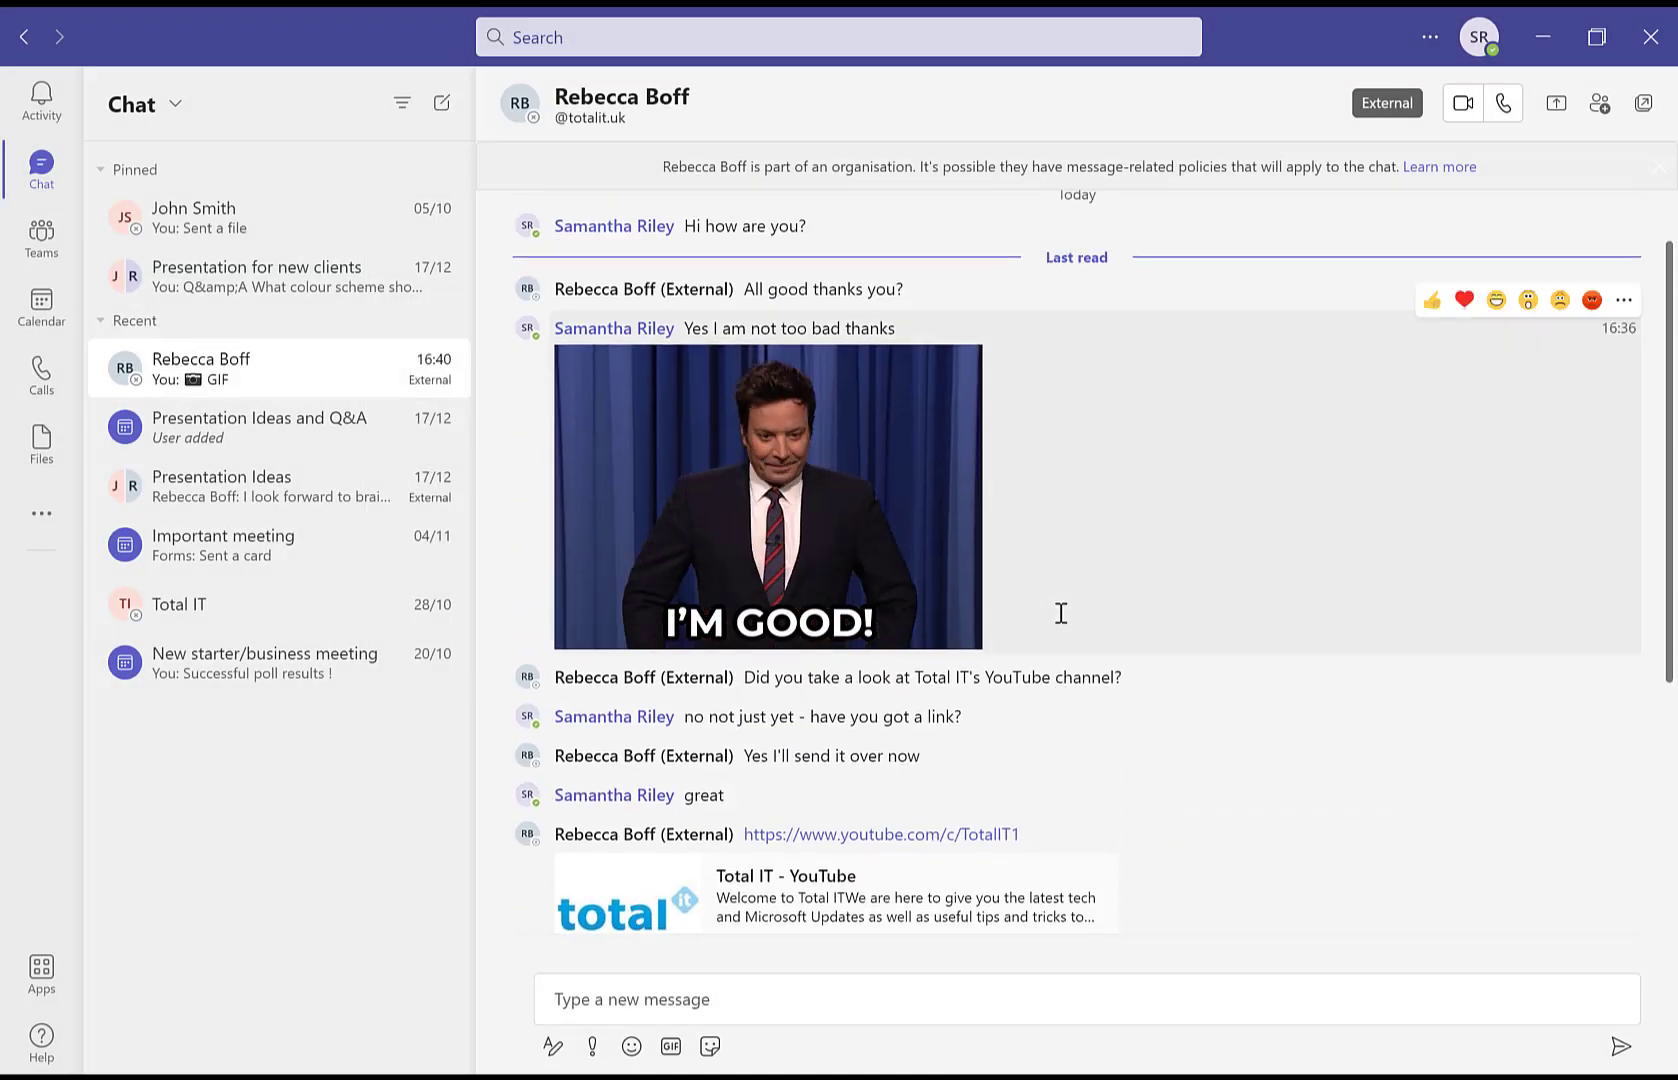
Step: Scroll down through the General settings toward the theme options
scroll(down, 3)
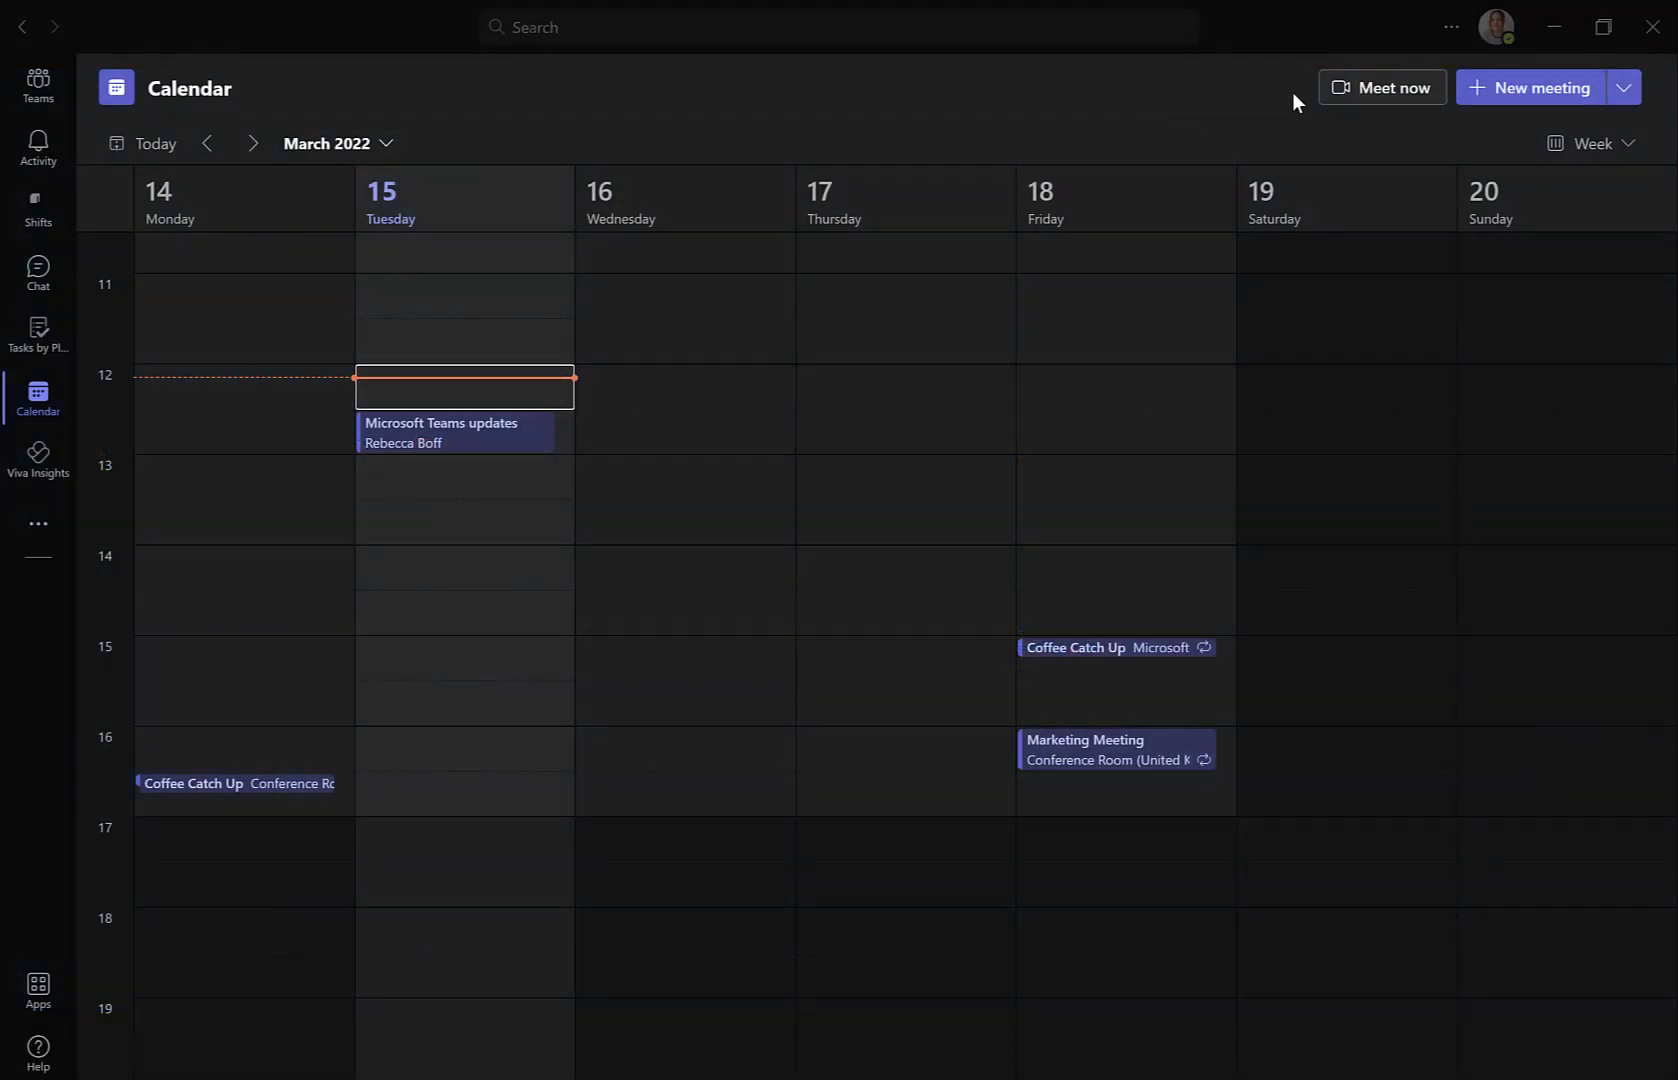
Step: Show the Meetings and Calls notification options within the Notifications settings
click(1450, 26)
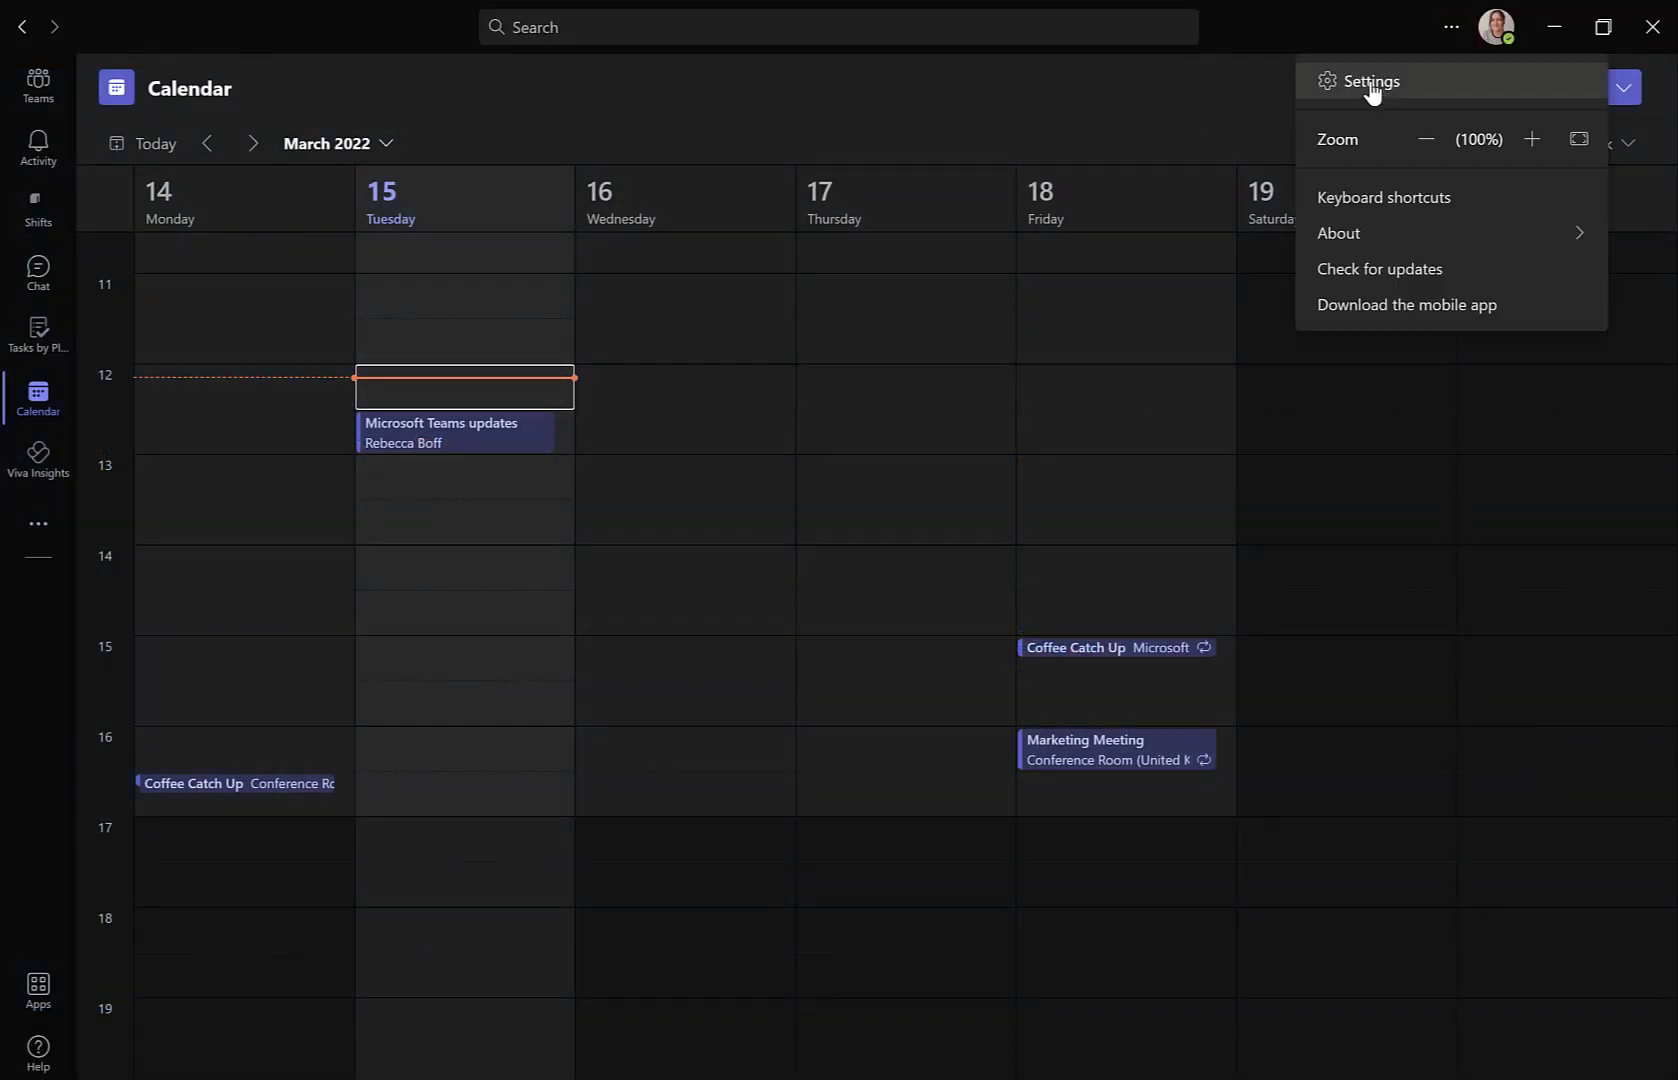
click(1374, 80)
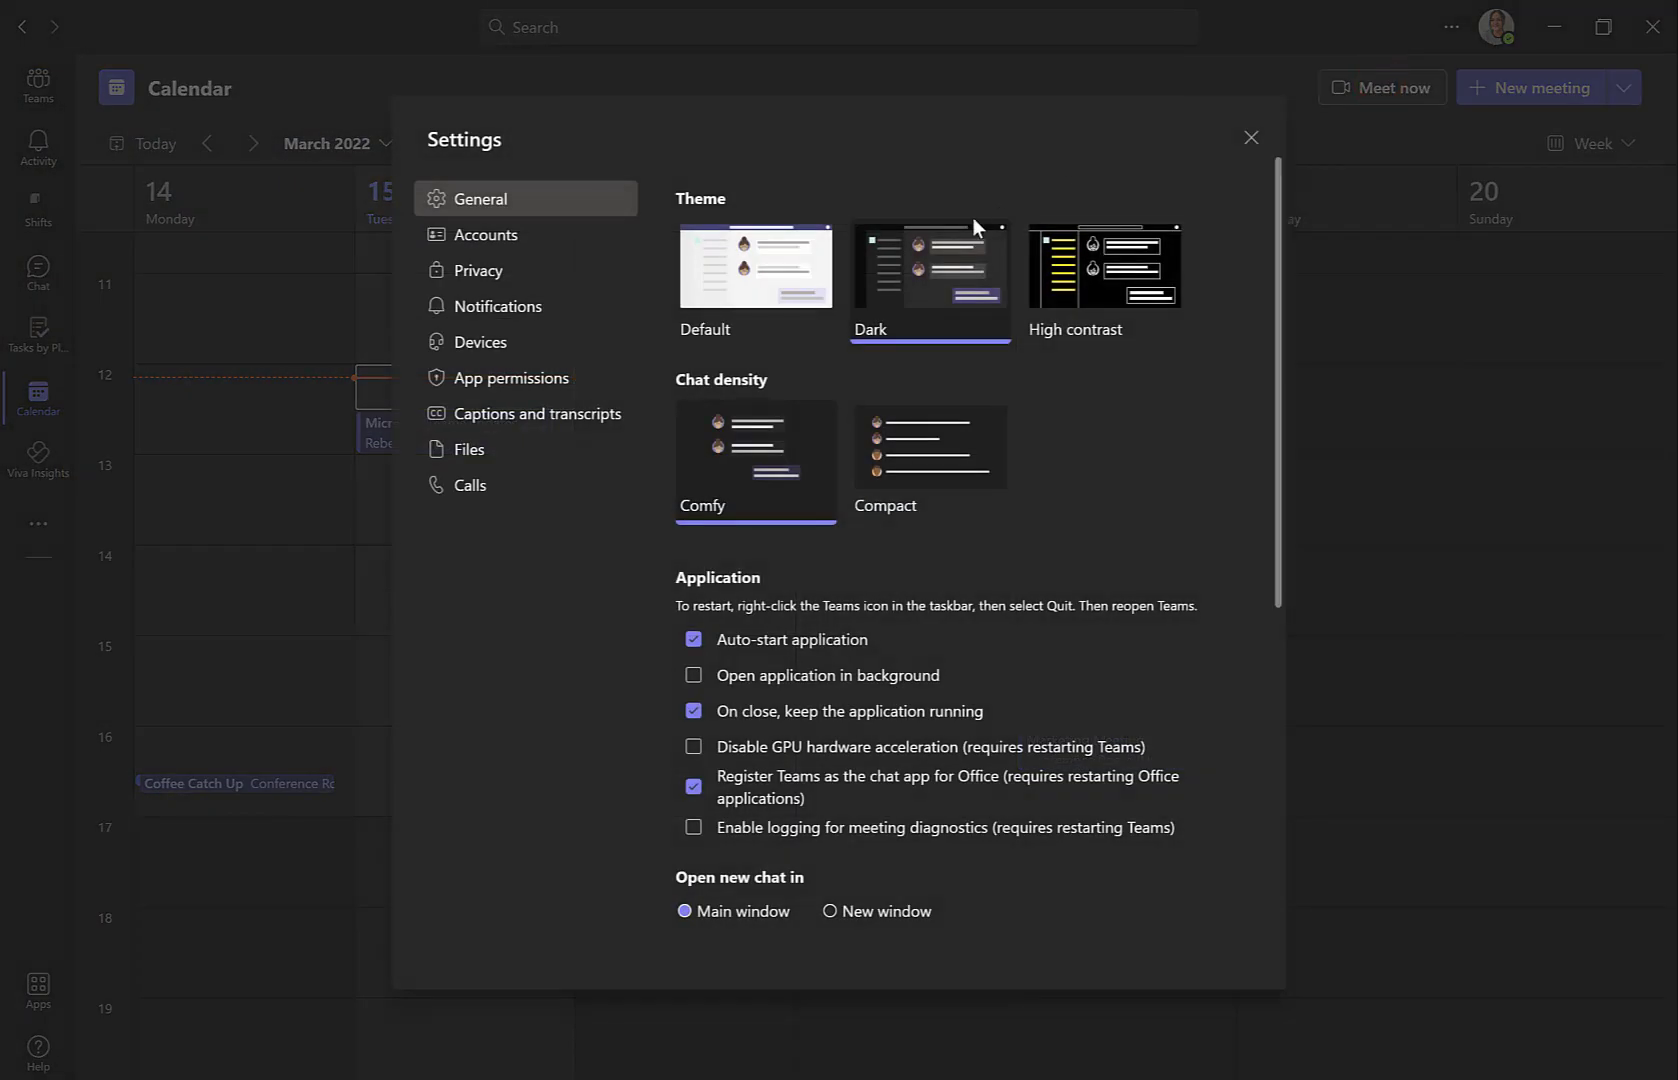
click(500, 306)
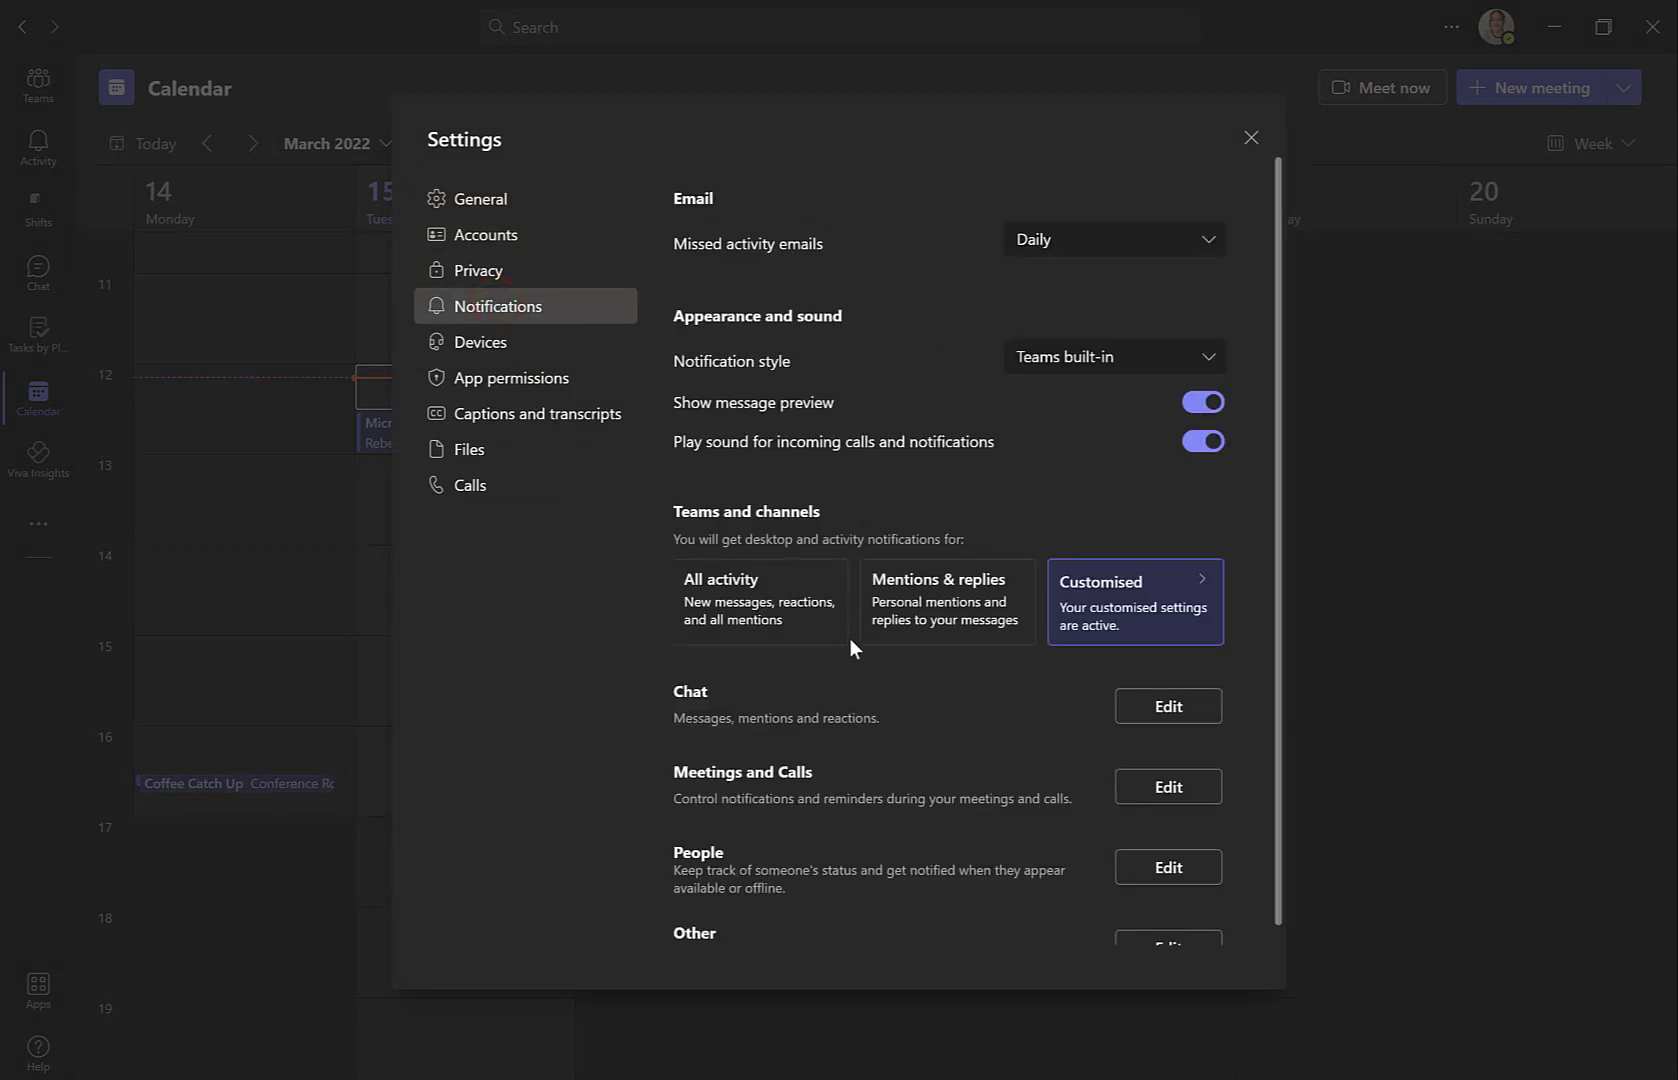
scroll(down, 3)
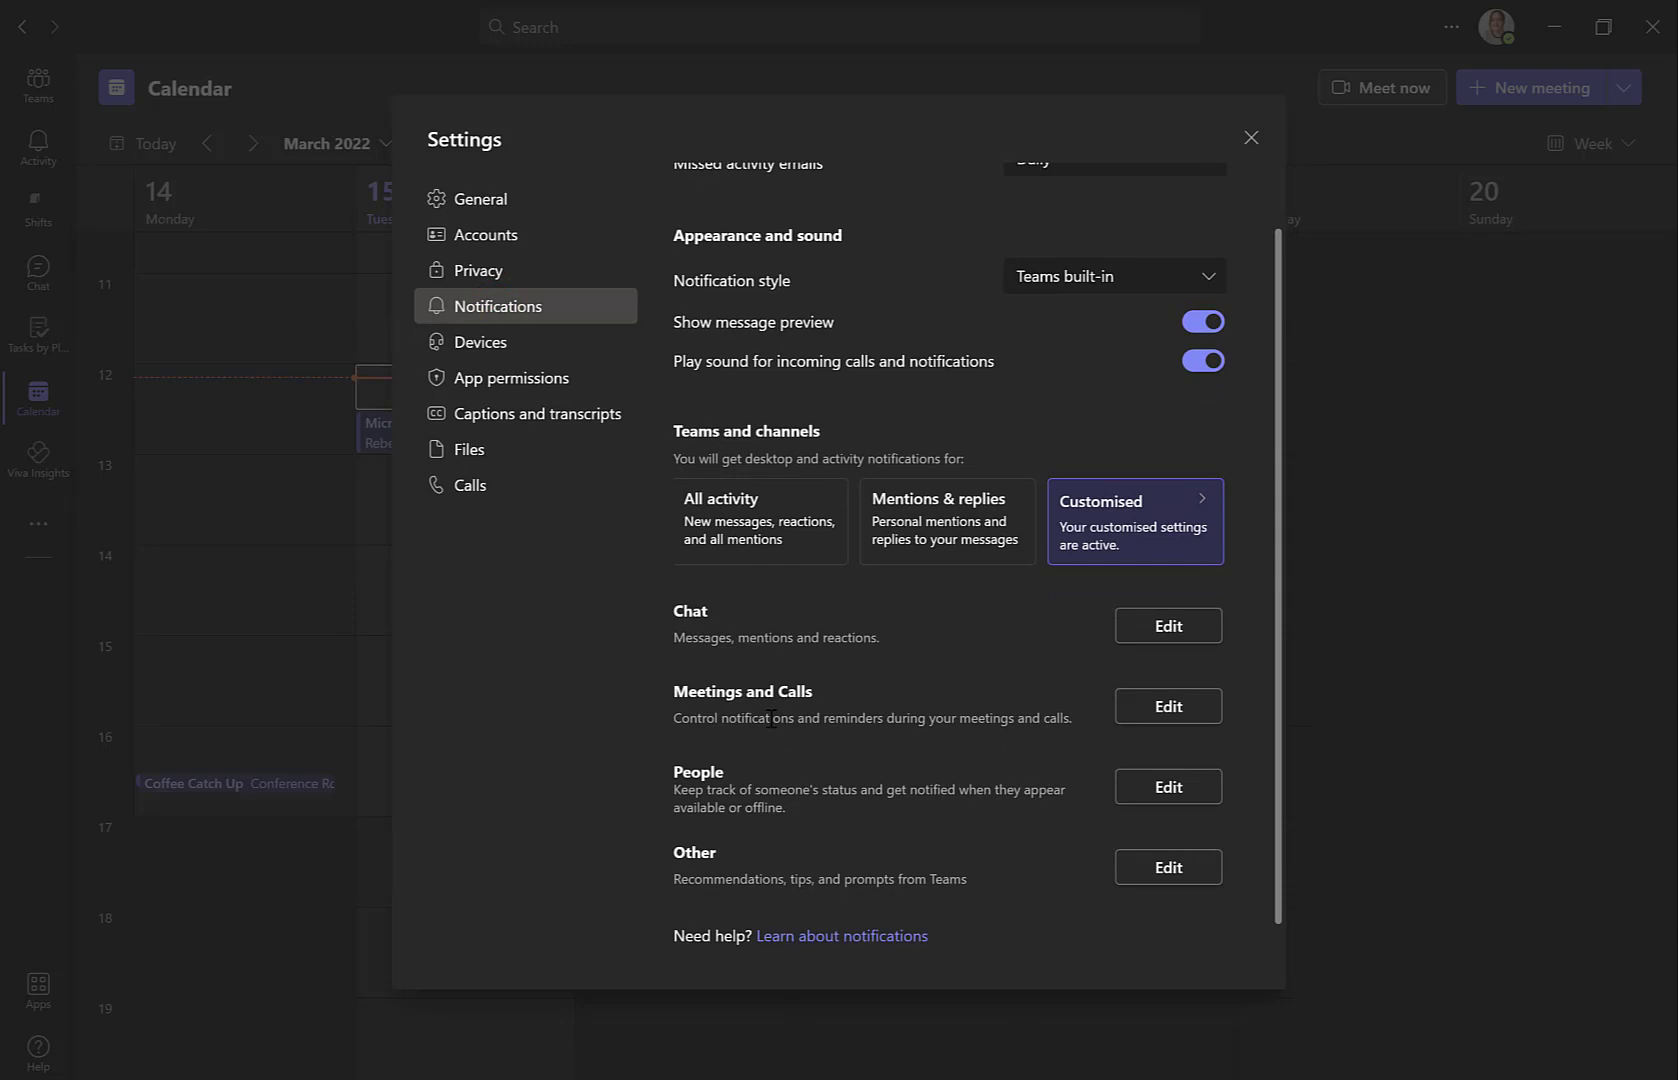
click(1168, 706)
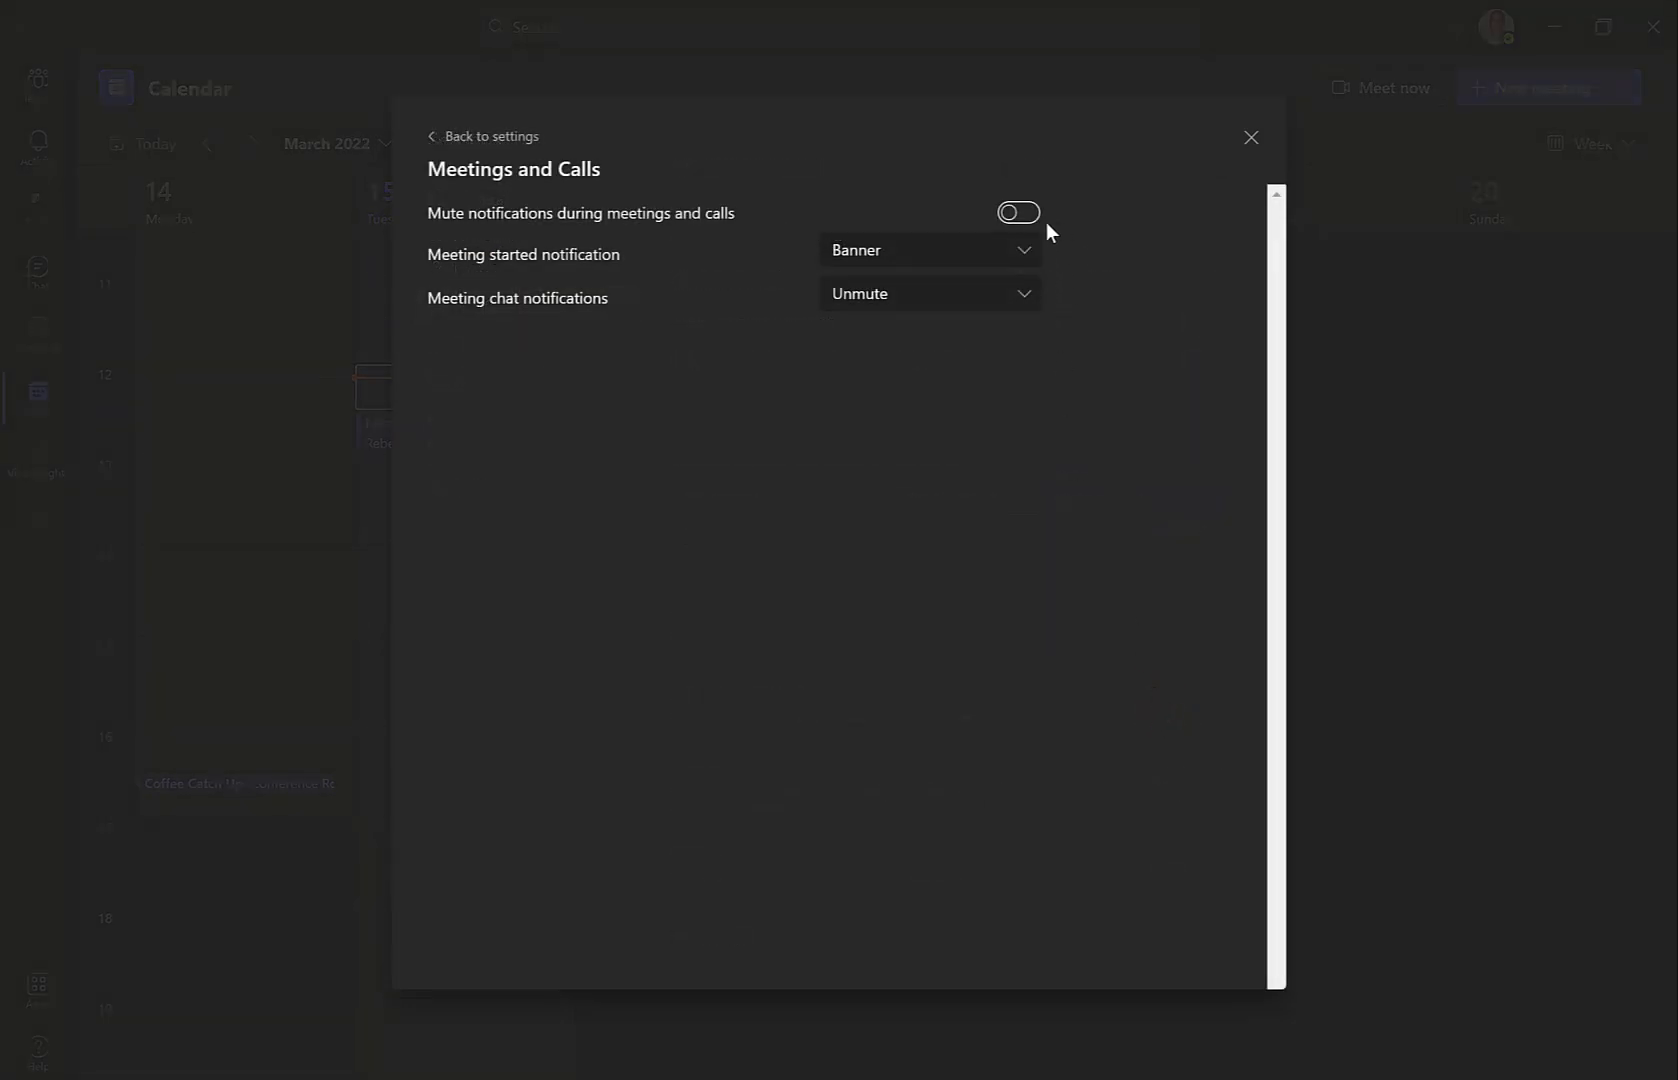
Step: Turn on 'Mute notifications during meetings and calls', leaving Banner and Unmute unchanged
click(1016, 214)
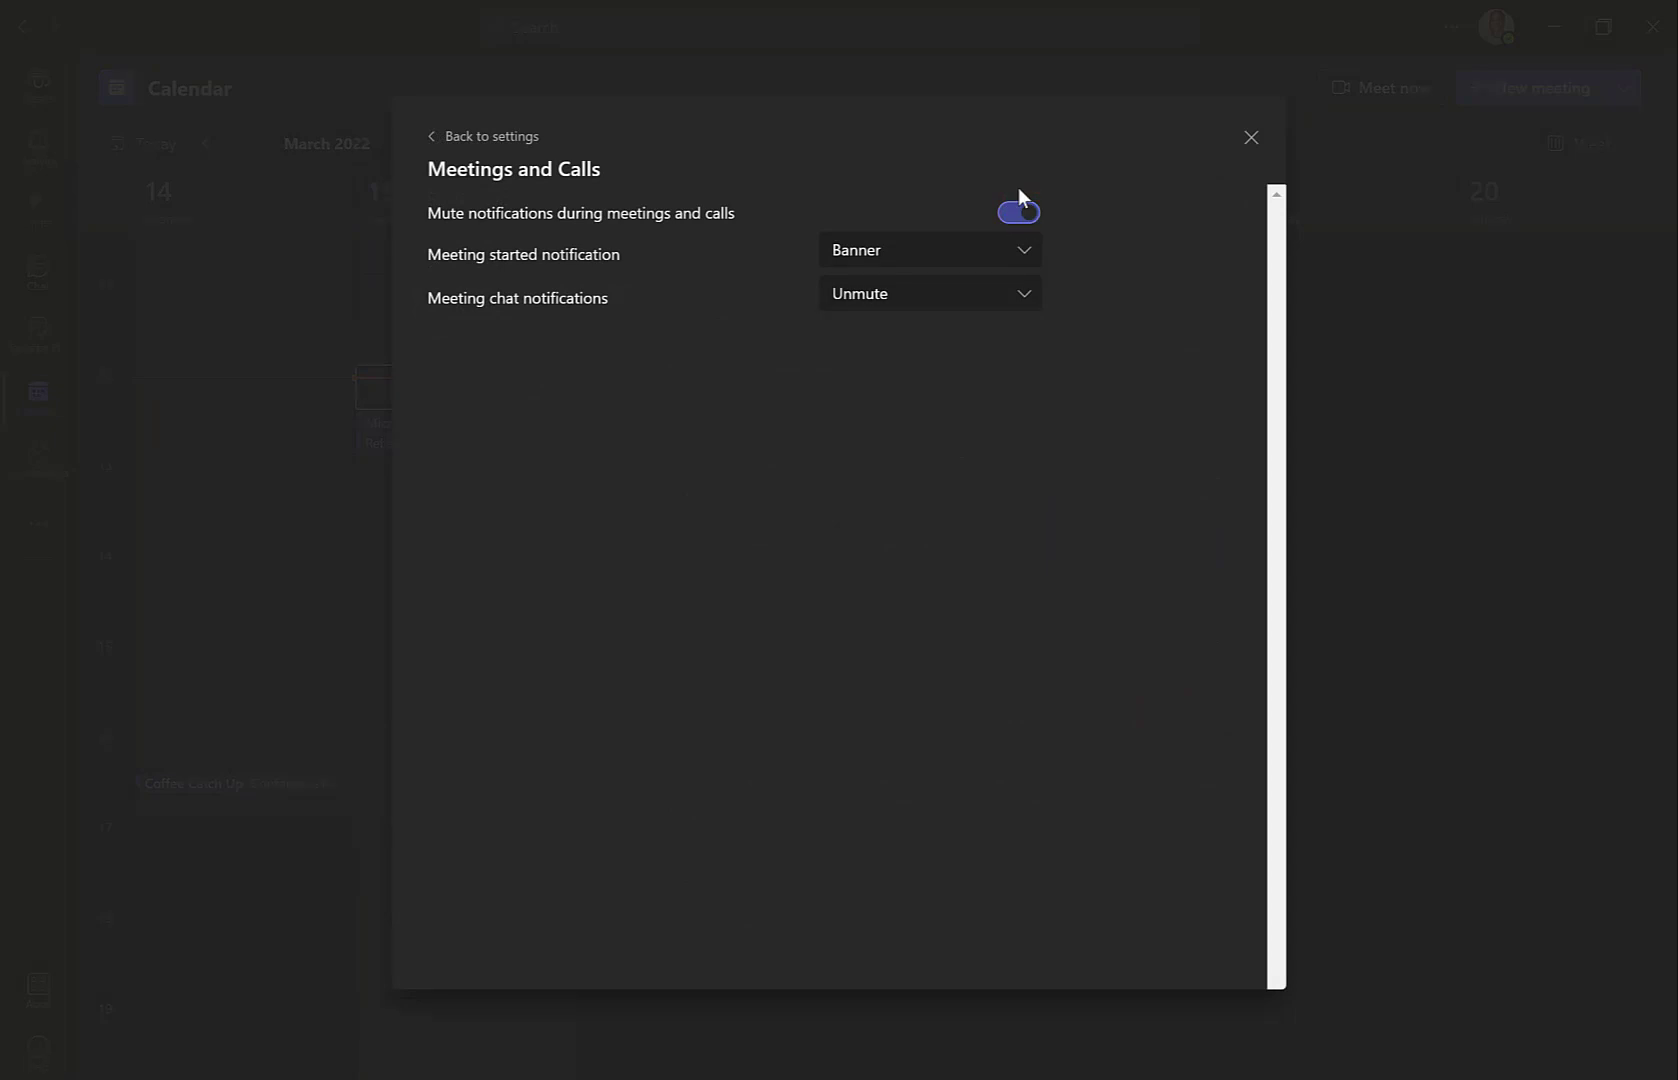
click(1016, 212)
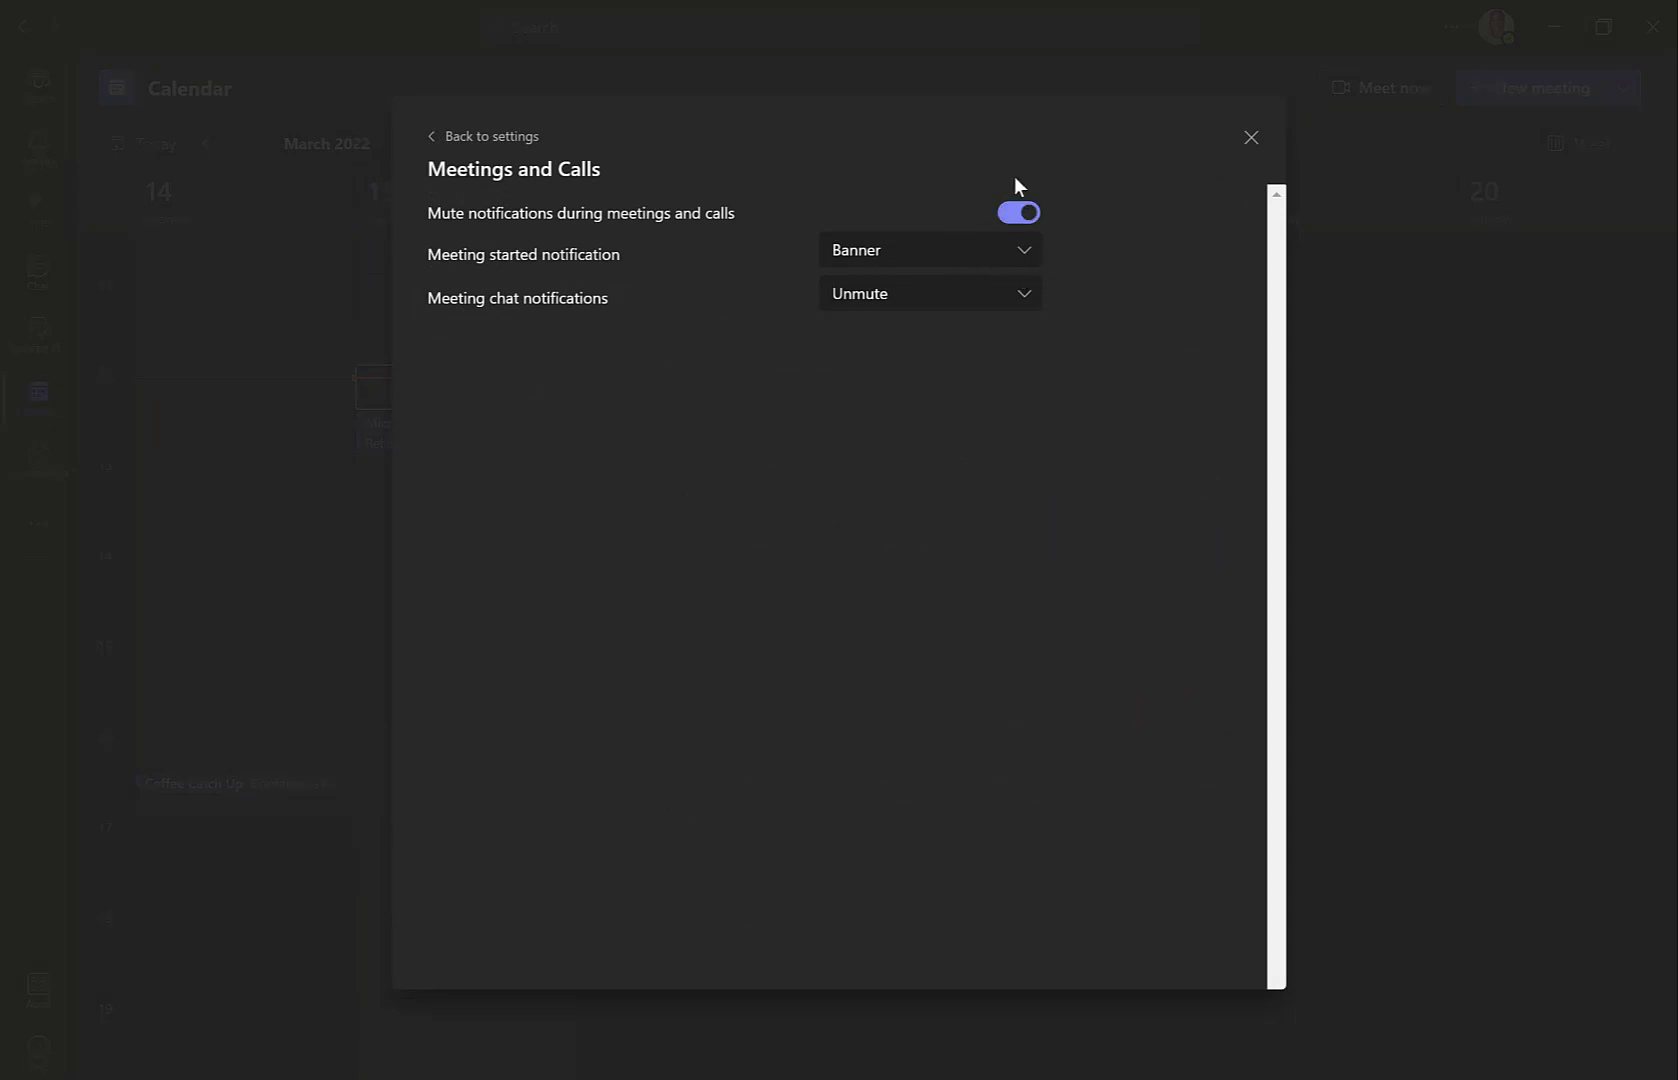